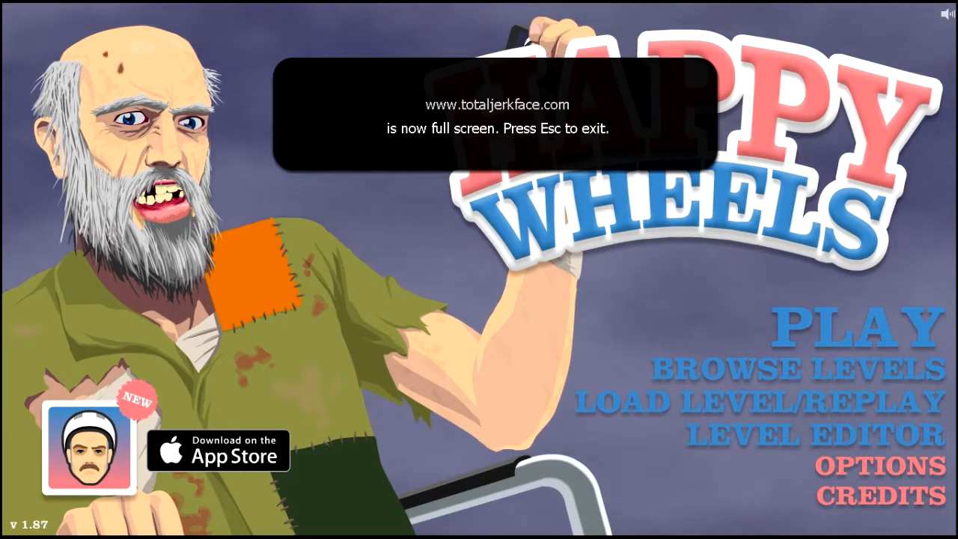
# - Open Browse Levels to list this week's newest user-submitted levels
pyautogui.click(794, 367)
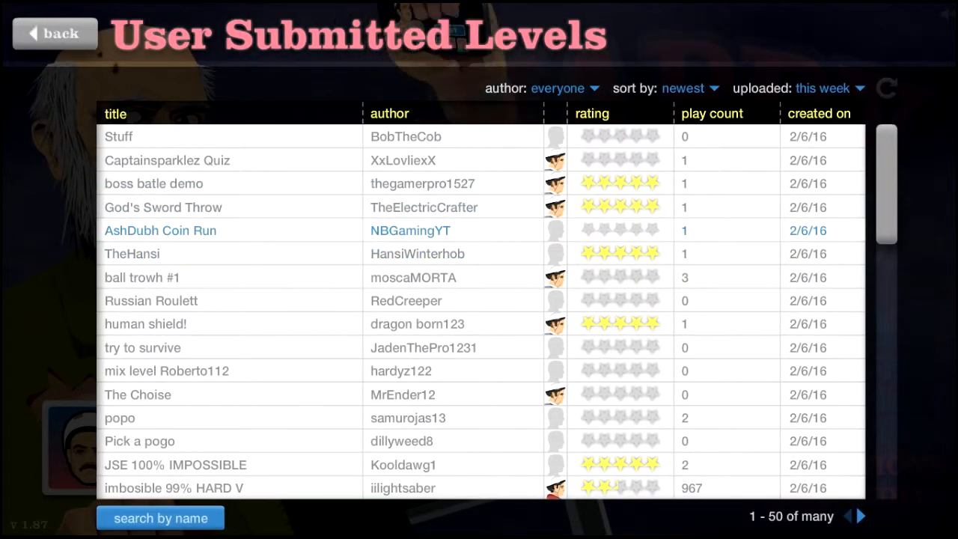
# - Start KICK BALL and resume it from the pause menu to play on
pyautogui.scroll(-3)
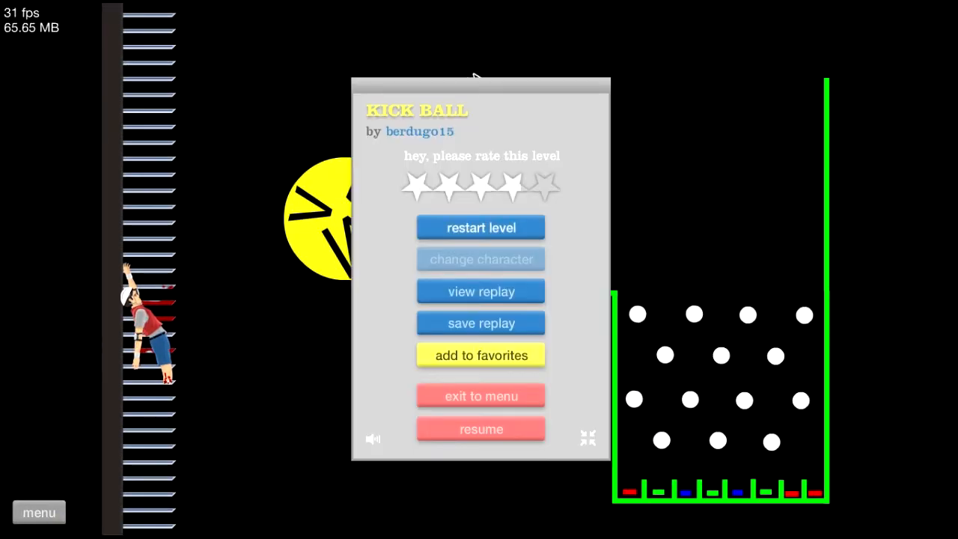
pyautogui.click(480, 428)
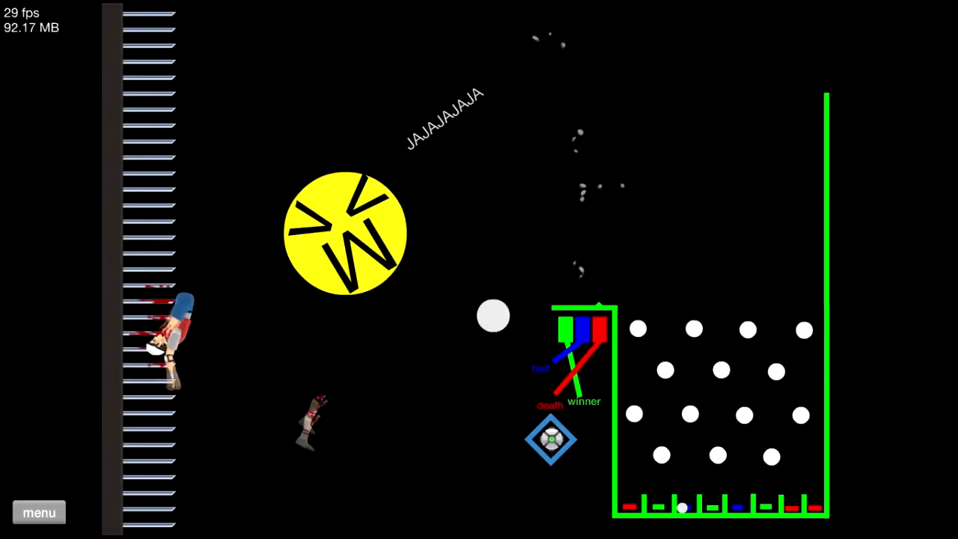
pyautogui.click(39, 512)
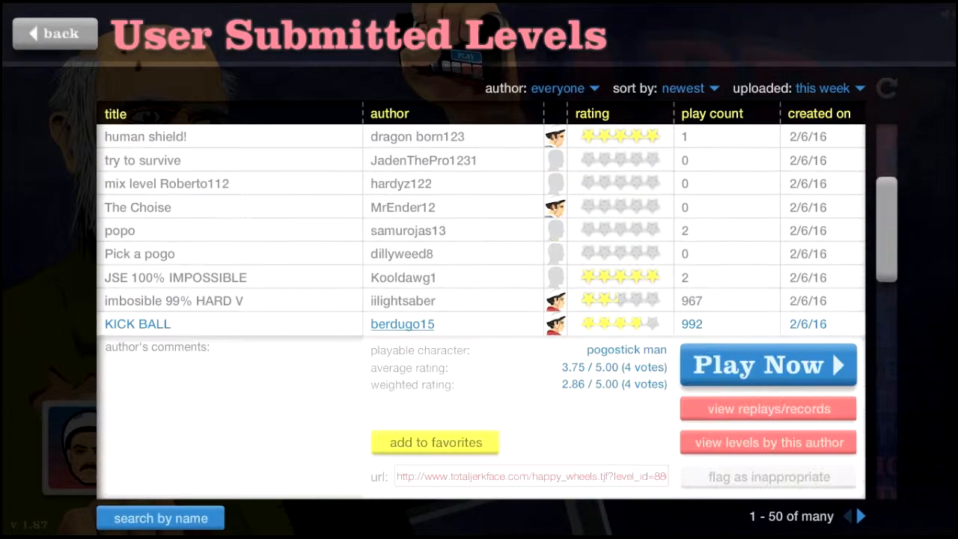
pyautogui.scroll(-3)
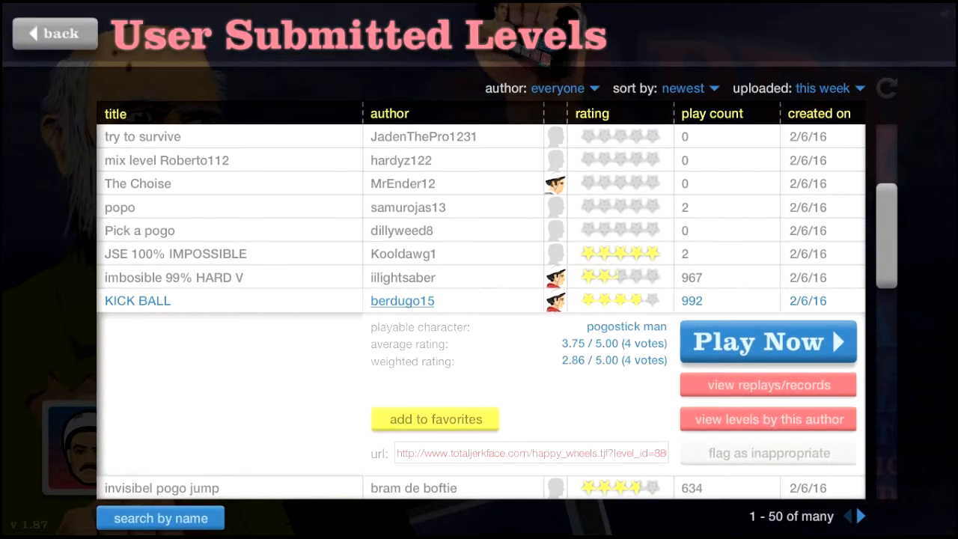
pyautogui.scroll(-3)
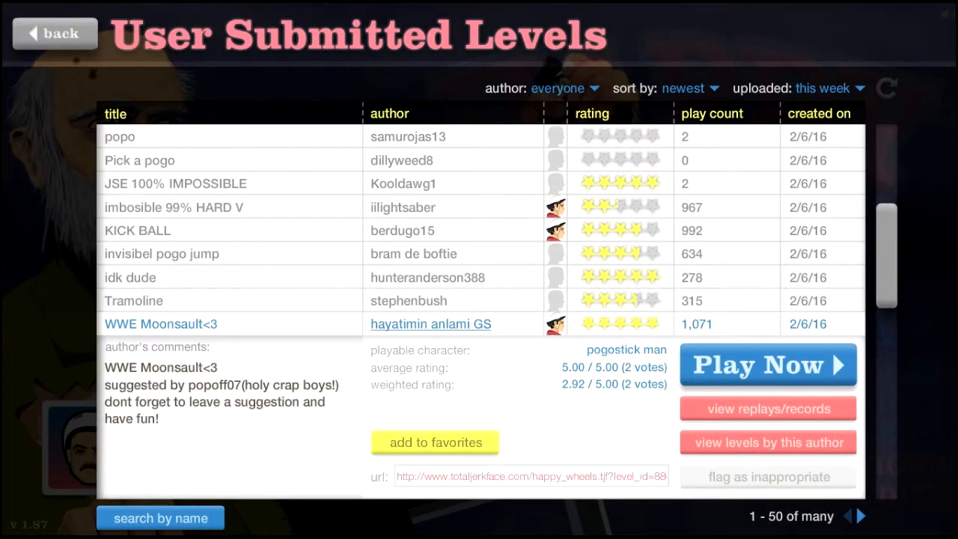
pyautogui.click(767, 365)
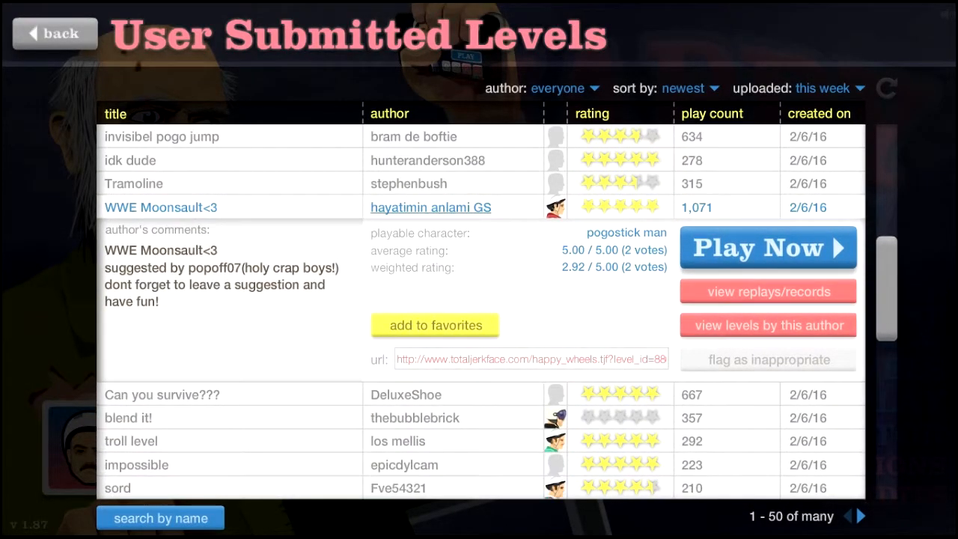
# - Finish harpoon dodge by 21bruhlol in 19.70 seconds and exit to the list
pyautogui.scroll(-3)
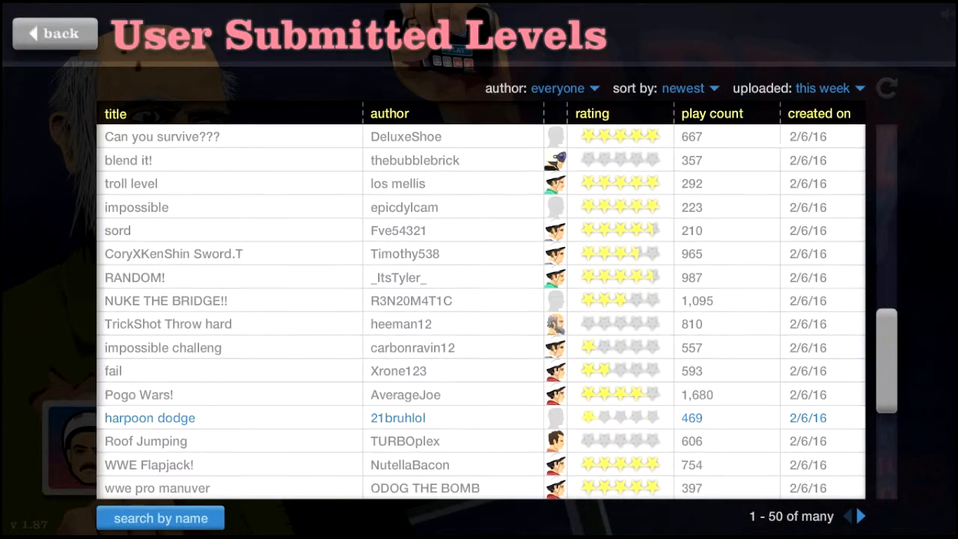
pyautogui.scroll(-3)
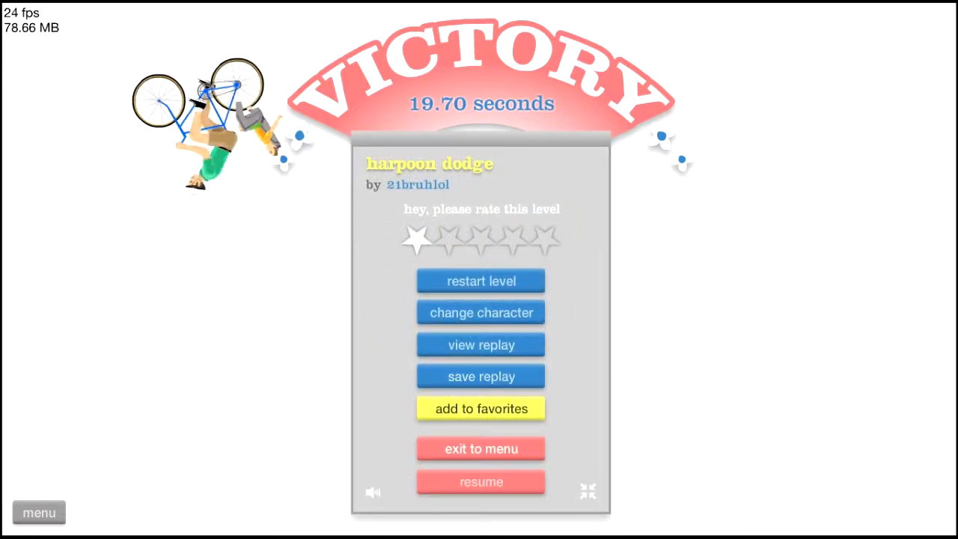
pyautogui.click(481, 450)
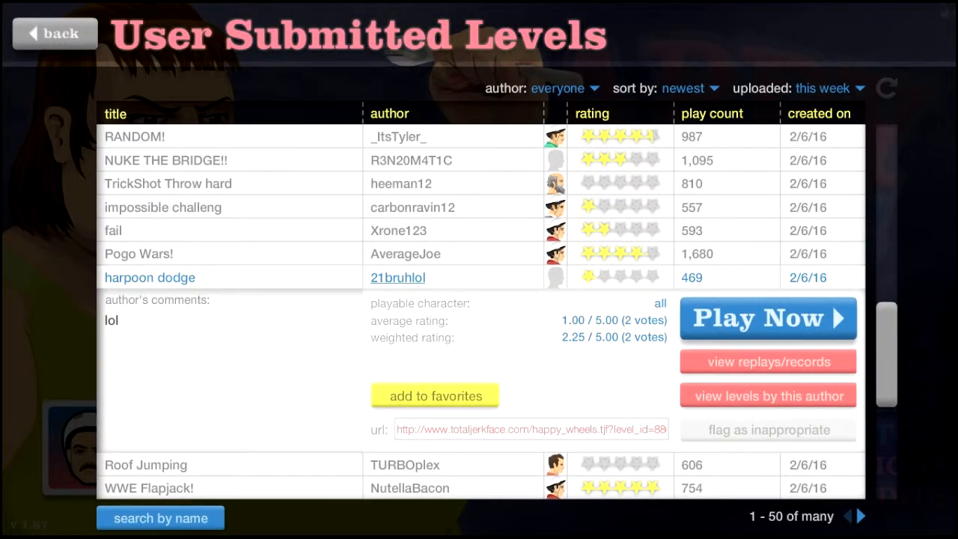
# - Play another listed level with the pogo-stick rider, then exit to the list
pyautogui.click(766, 317)
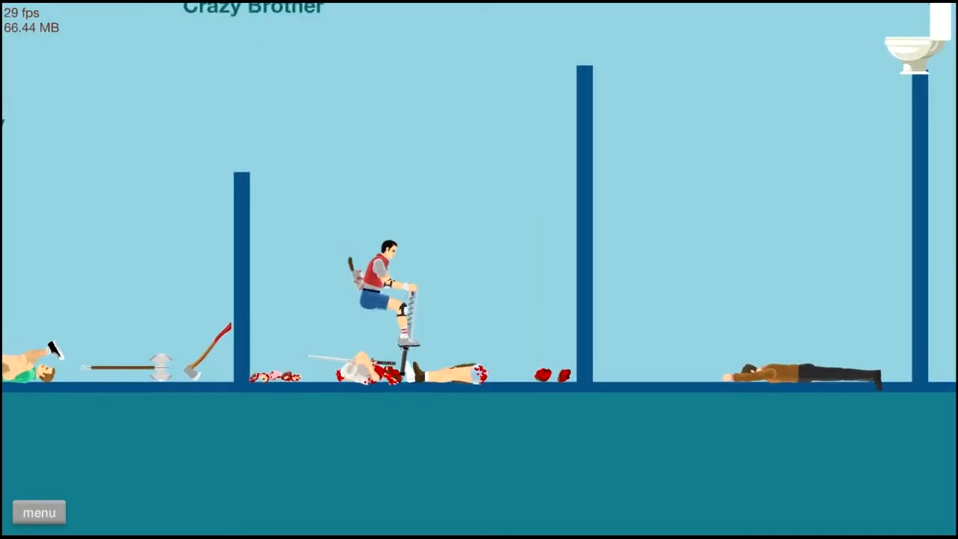
pyautogui.click(38, 512)
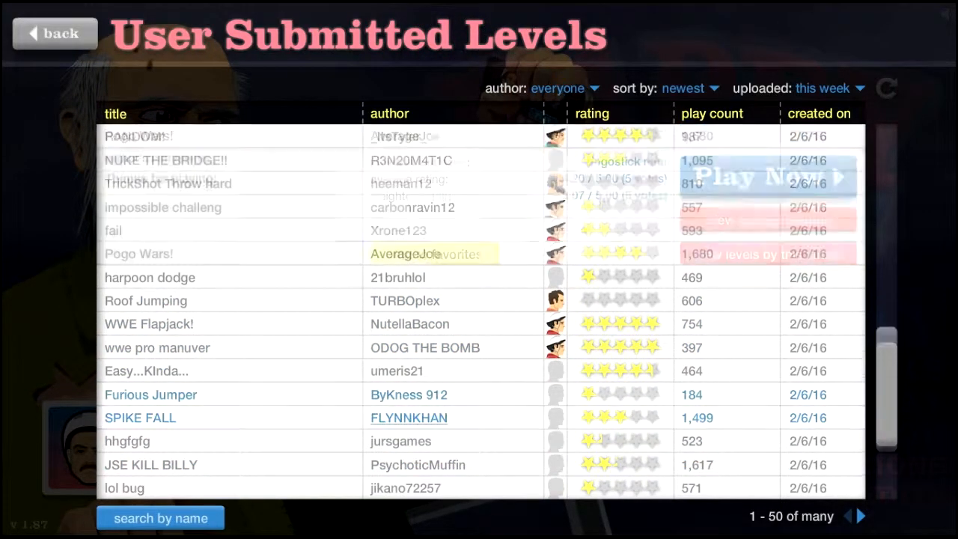
# - Play SPIKE FALL by FLYNNKHAN, resuming it from the pause menu
pyautogui.click(771, 177)
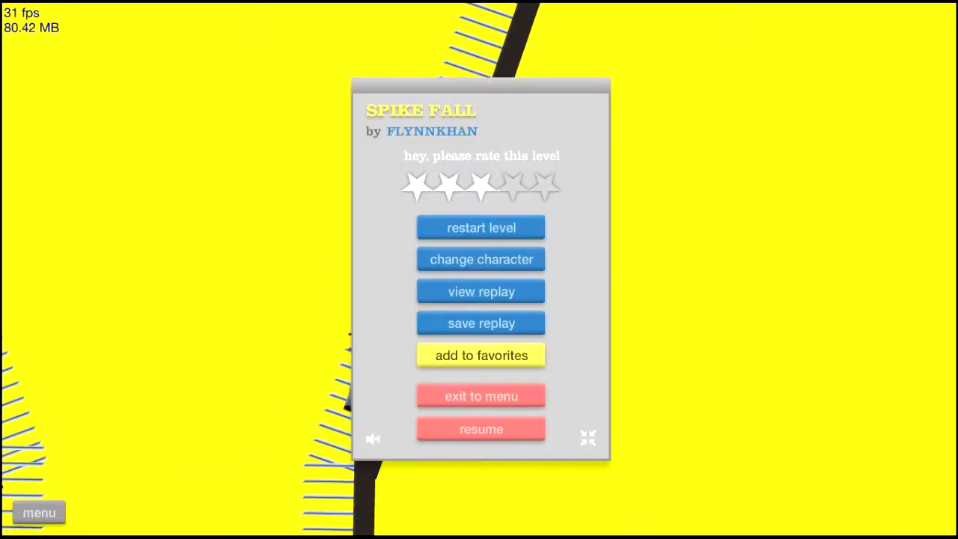
pyautogui.click(481, 428)
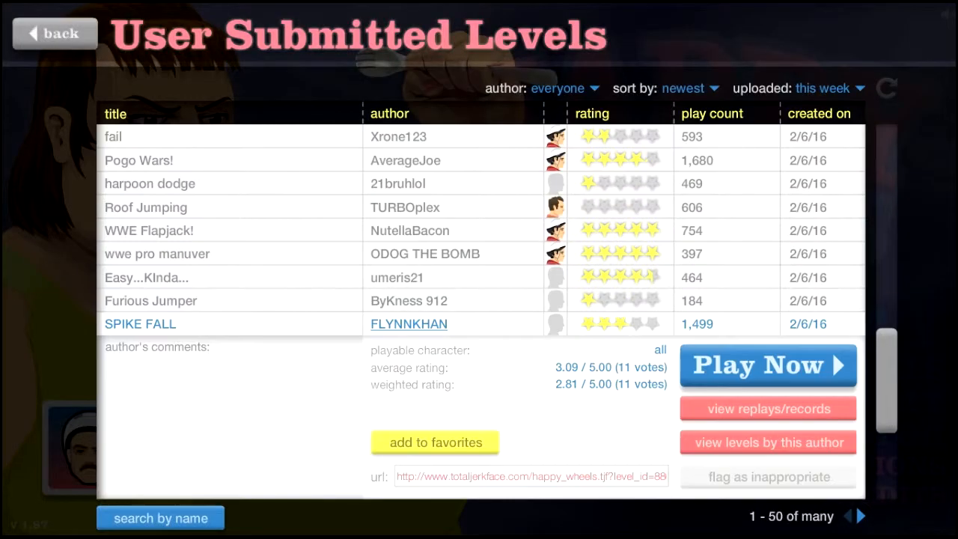
# - Scroll this week's level list further down toward LOG RUN
pyautogui.scroll(-3)
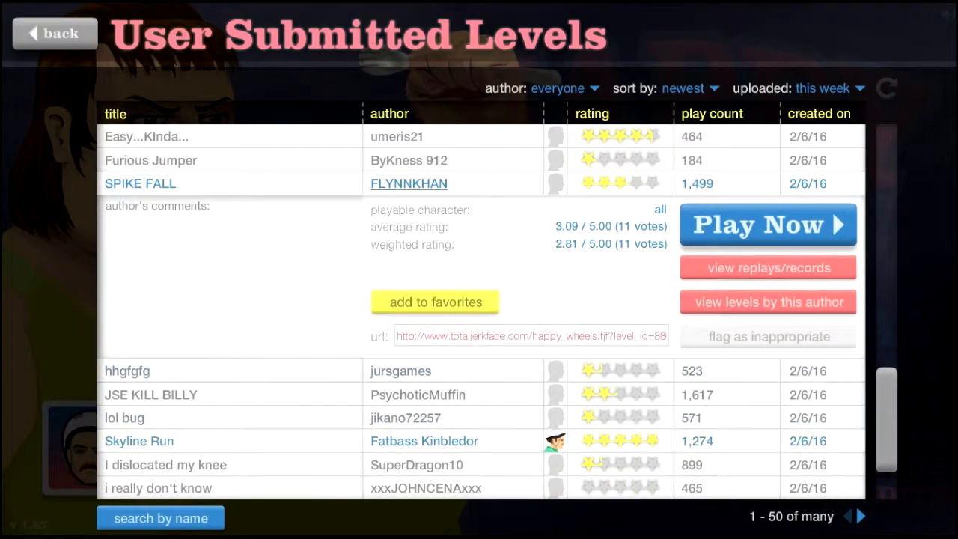
pyautogui.scroll(-3)
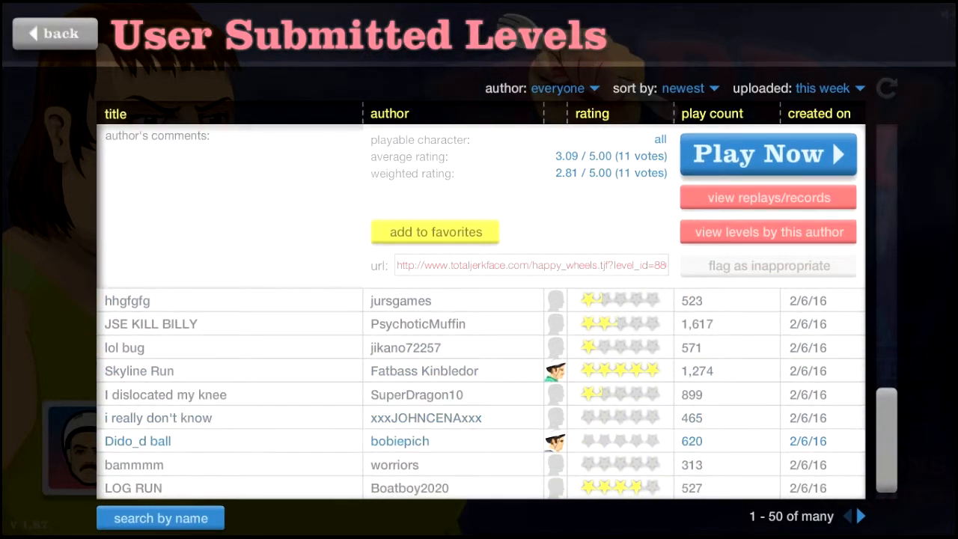
pyautogui.scroll(-3)
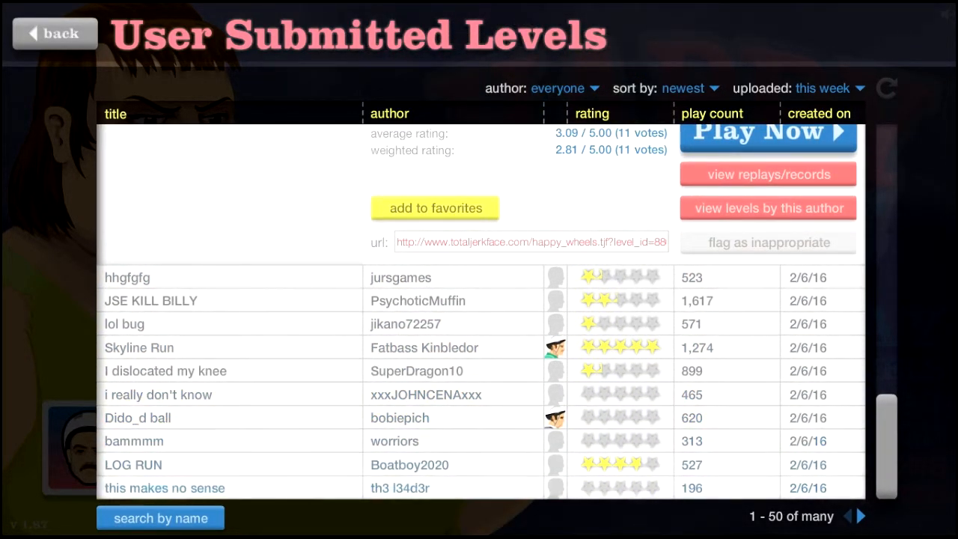
pyautogui.click(766, 132)
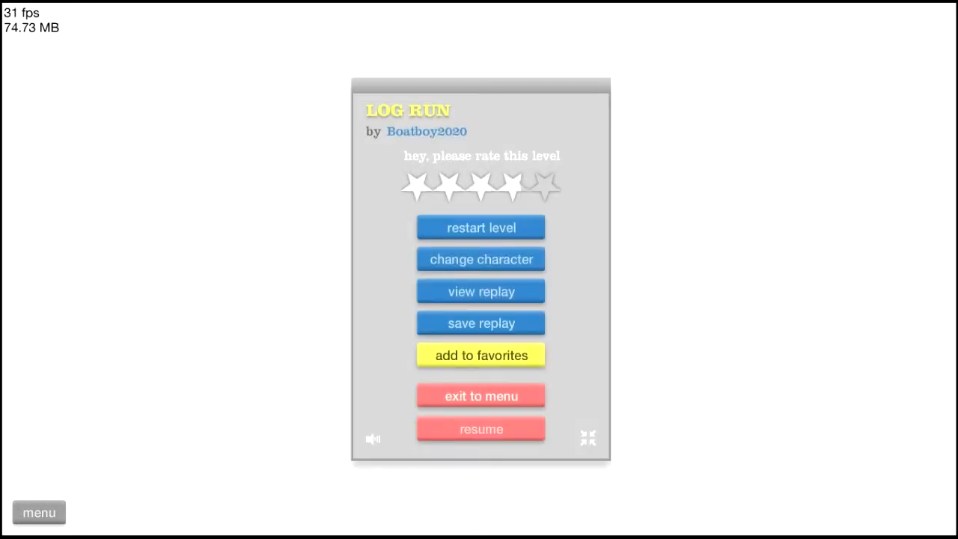
# - Exit LOG RUN, start Sword Throw by 2_Pac_Fan_07 and pause it
pyautogui.click(481, 395)
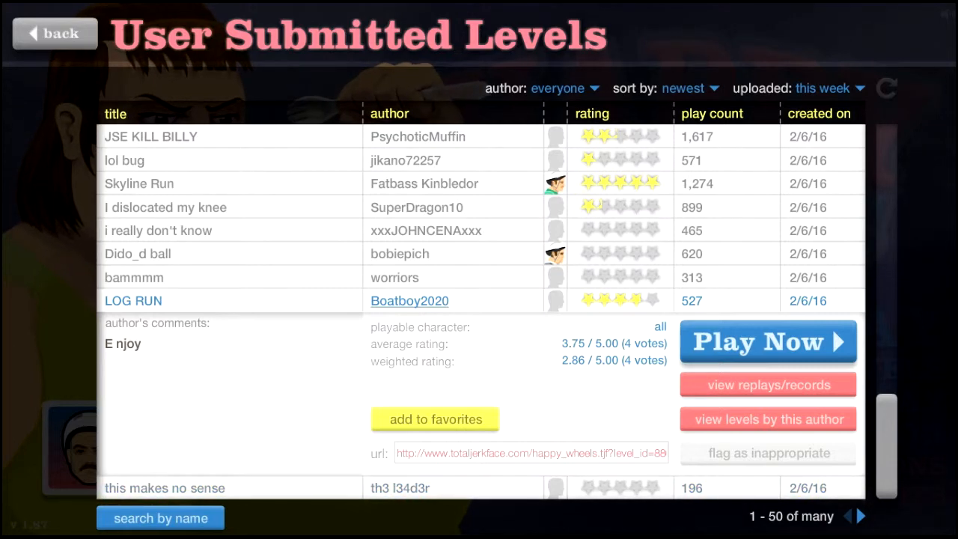
pyautogui.click(856, 515)
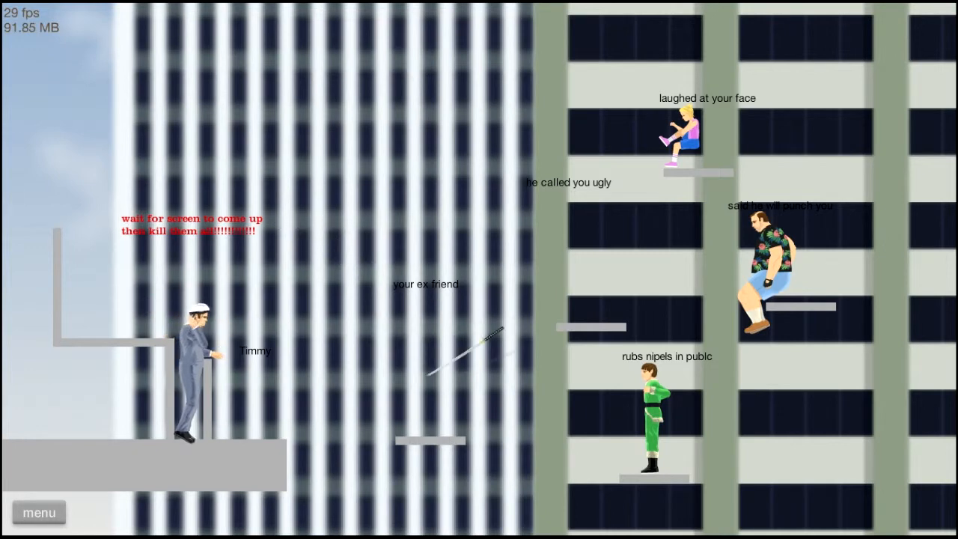
pyautogui.press('Escape')
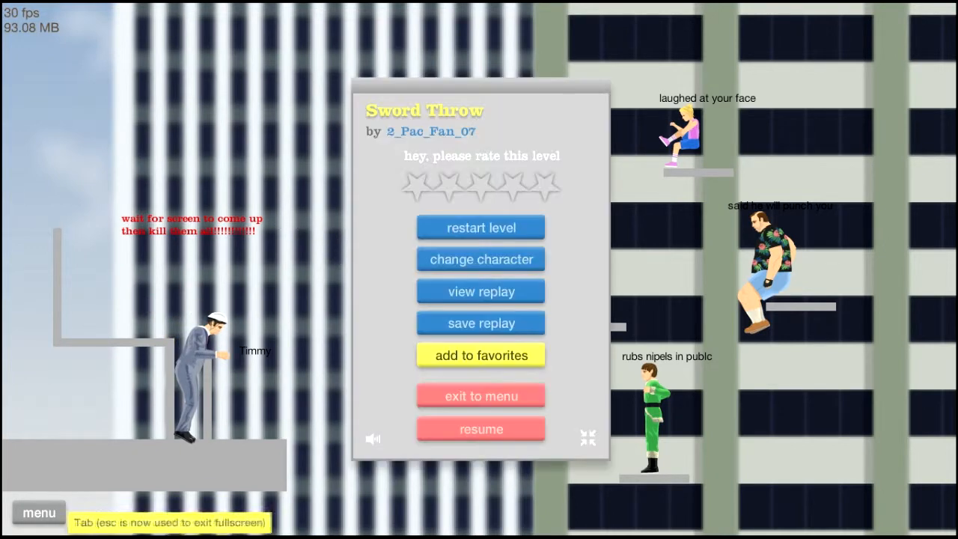
# - Resume Sword Throw and knock a target over with the thrown sword
pyautogui.click(481, 428)
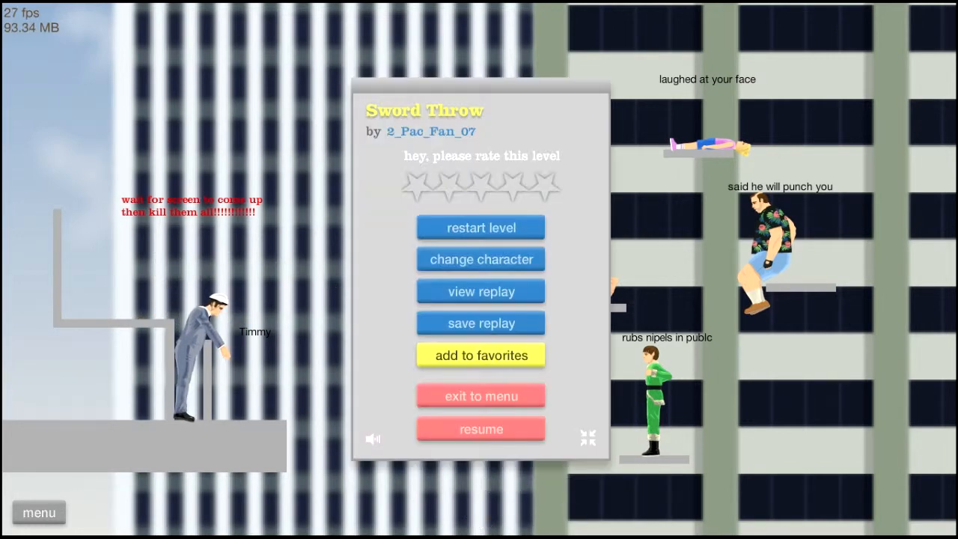
pyautogui.click(481, 428)
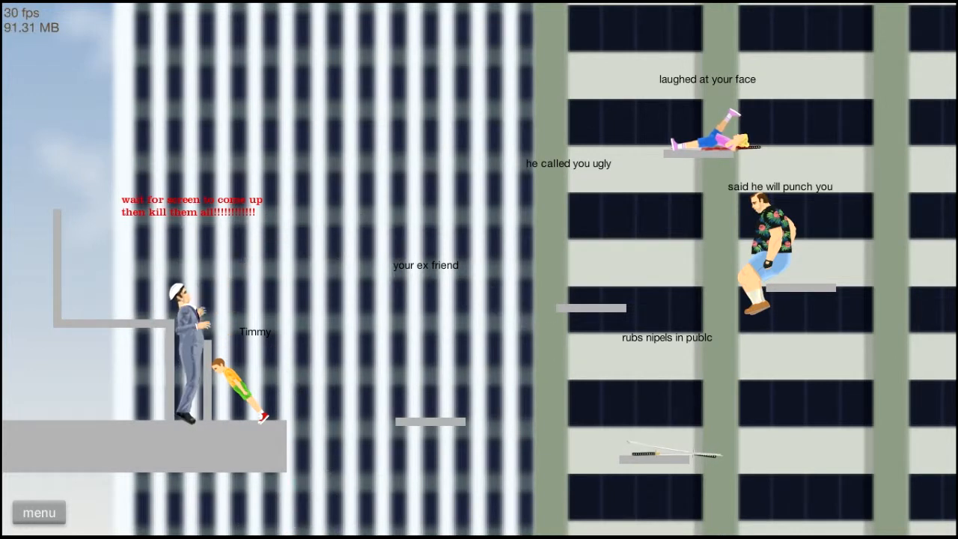
# - Exit Sword Throw and start Furious Jumper by II Ted II
pyautogui.click(39, 512)
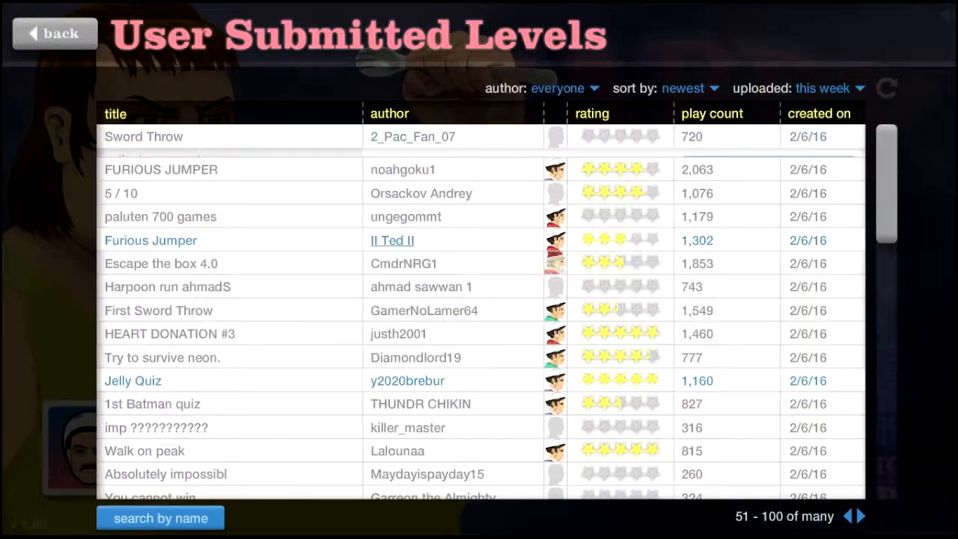
pyautogui.click(150, 239)
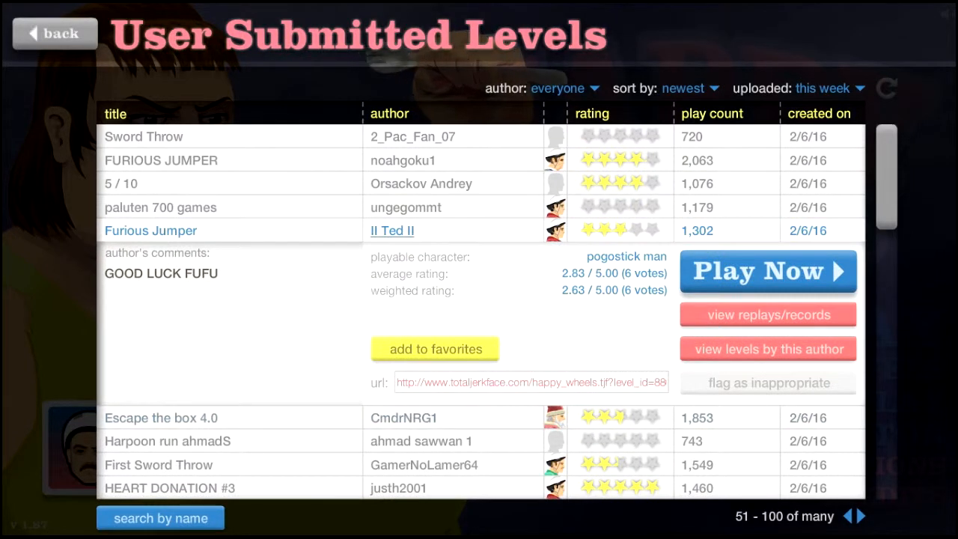
pyautogui.click(767, 271)
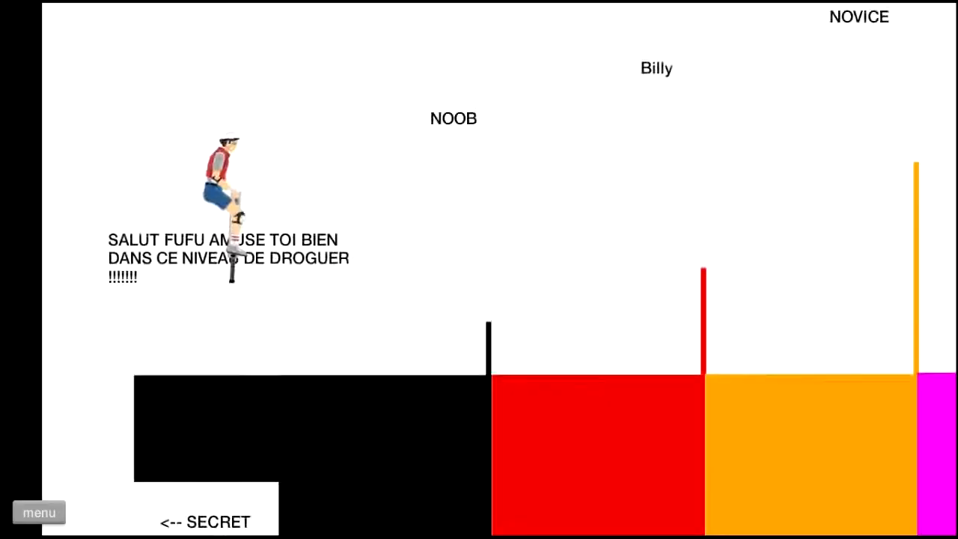